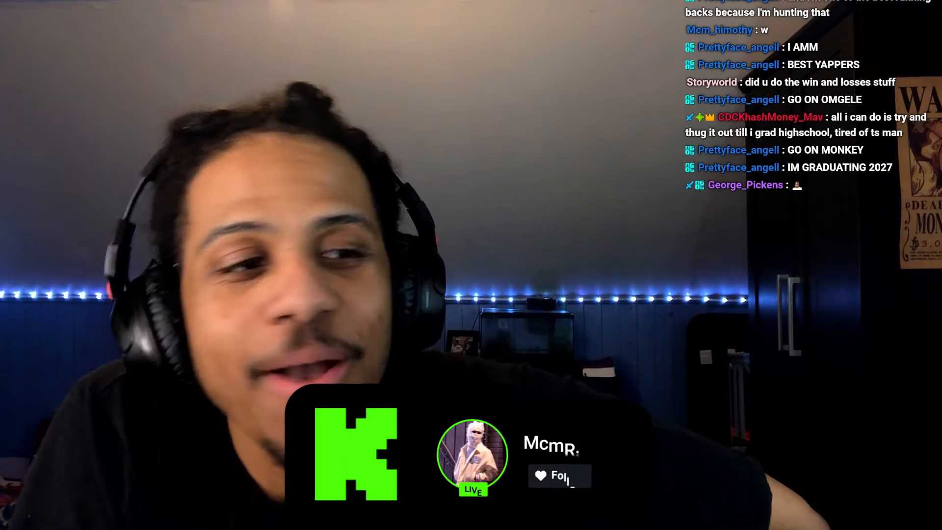
Step: Switch the stream from the webcam to the Chrome window showing ricepuritytest.com
click(558, 476)
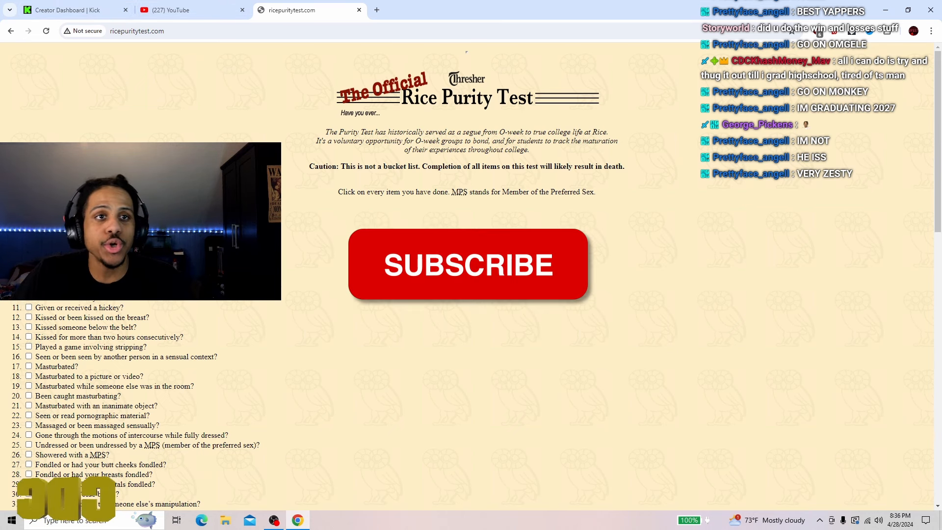
click(174, 10)
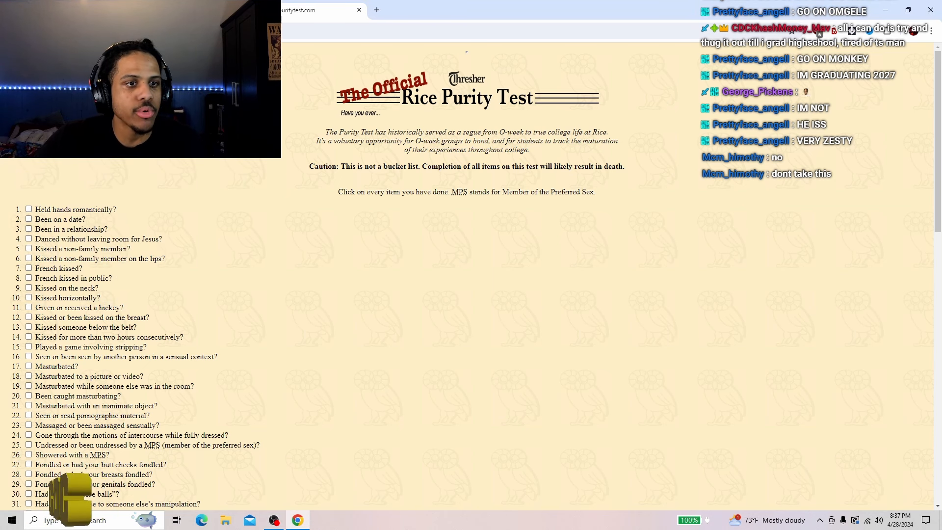
Step: Tick items 1–10: holding hands, dating, relationship, dancing, and kissing through kissing horizontally
click(28, 209)
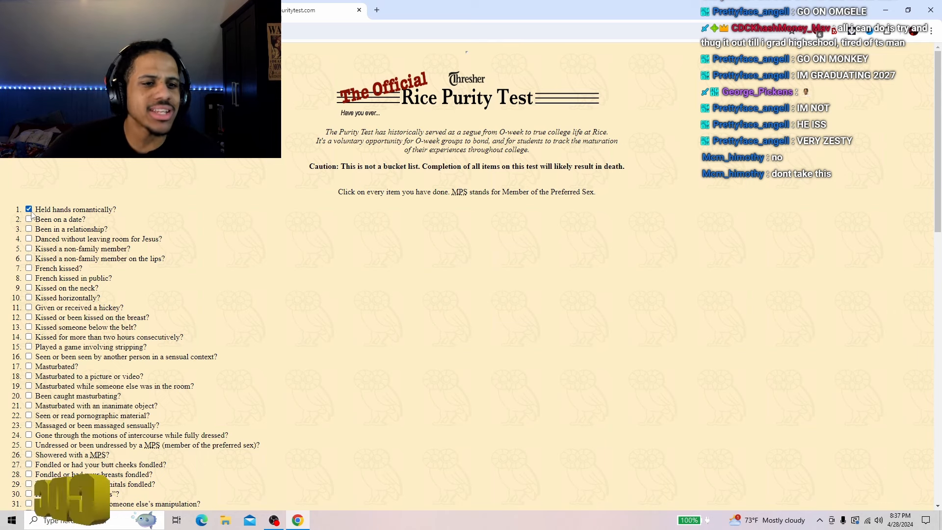
click(28, 218)
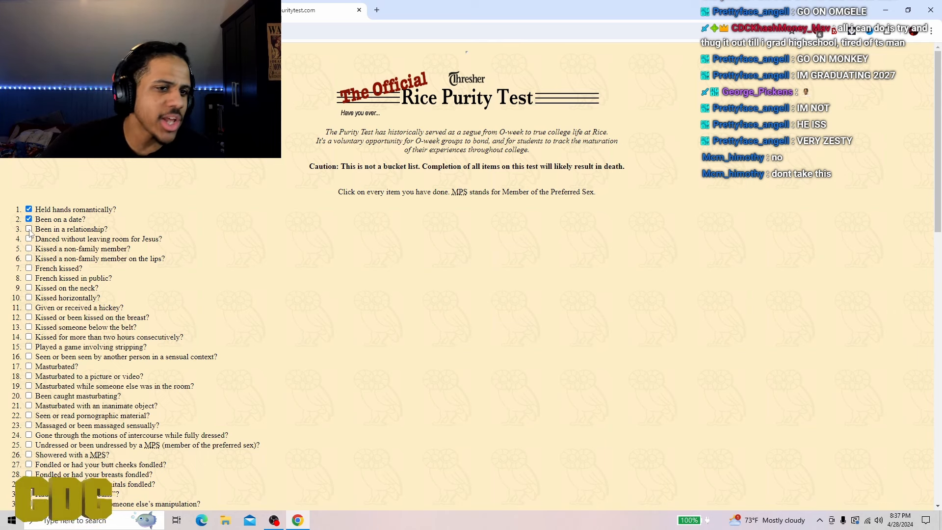
click(27, 228)
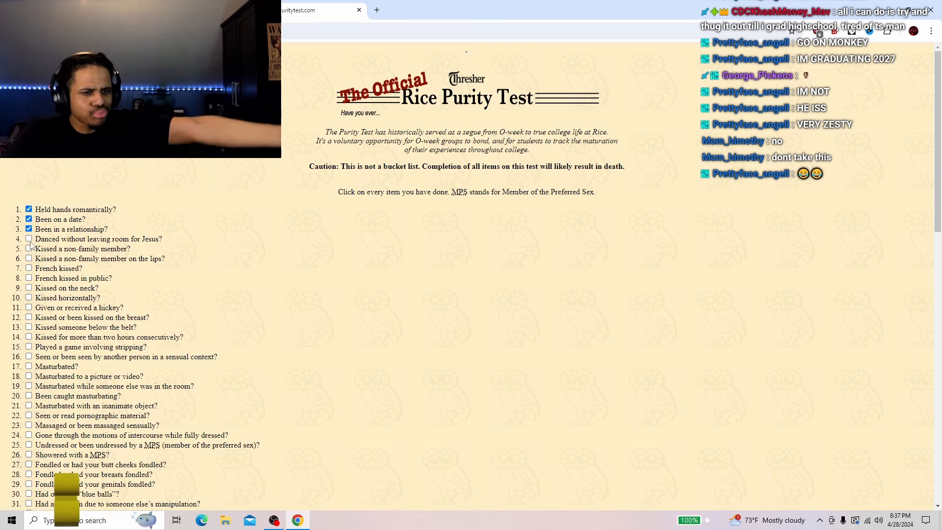
click(29, 239)
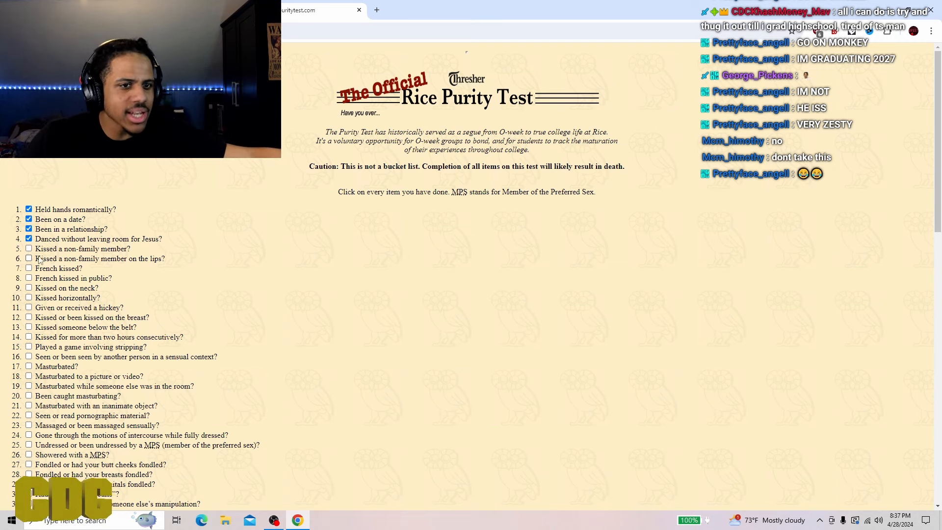
click(29, 248)
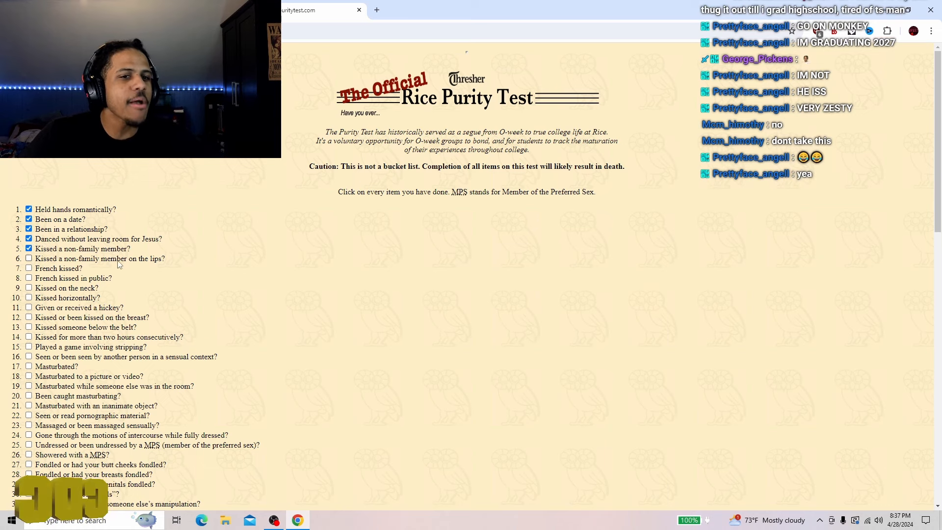
click(29, 258)
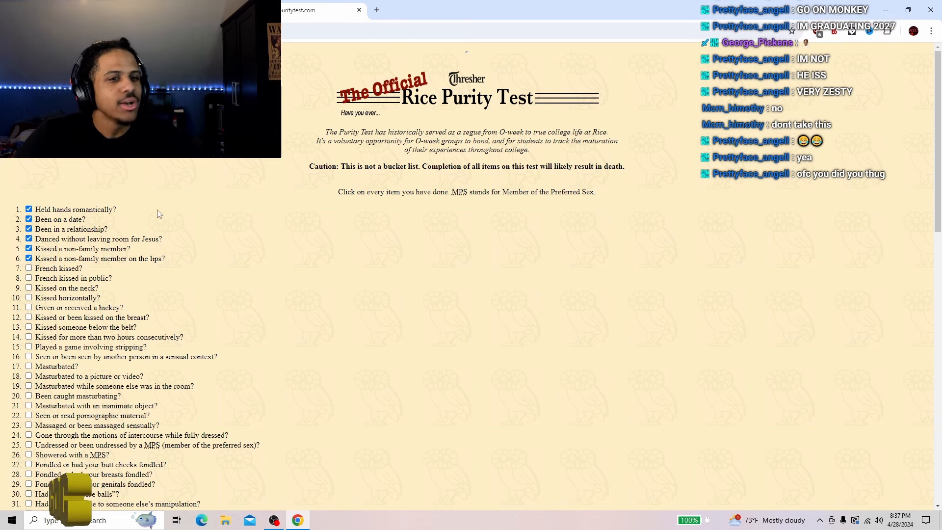
mouse_move(136, 251)
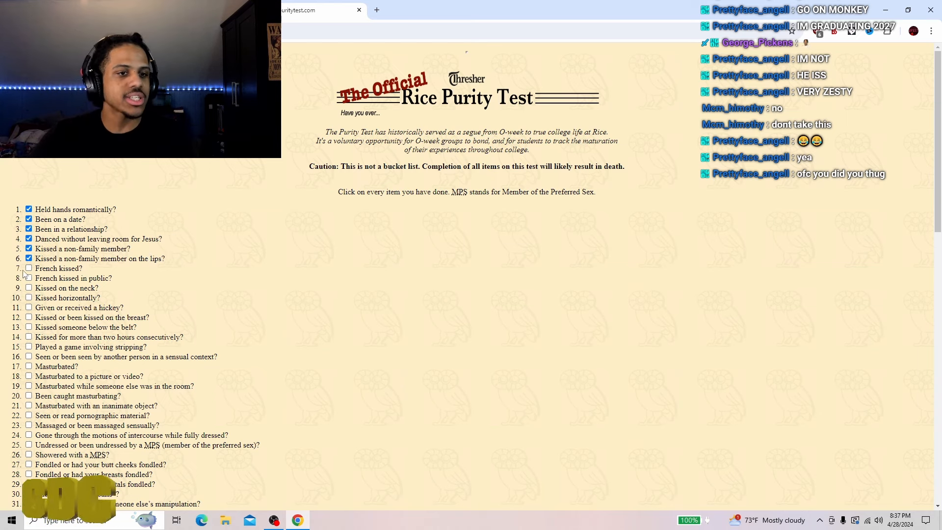
click(29, 268)
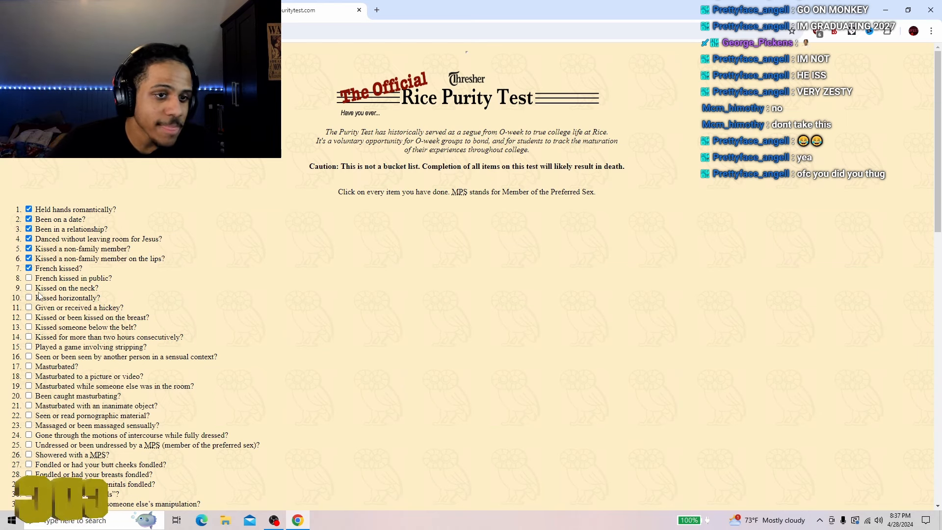
click(28, 278)
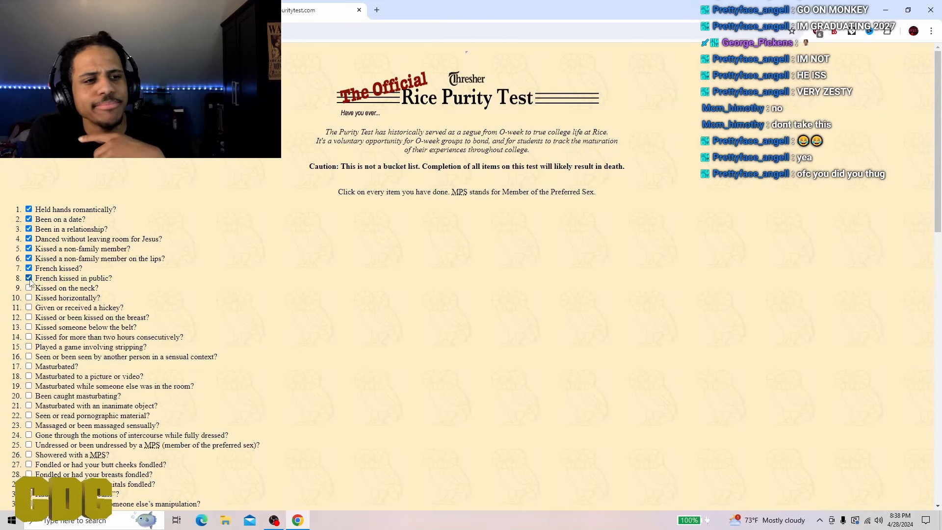
click(29, 278)
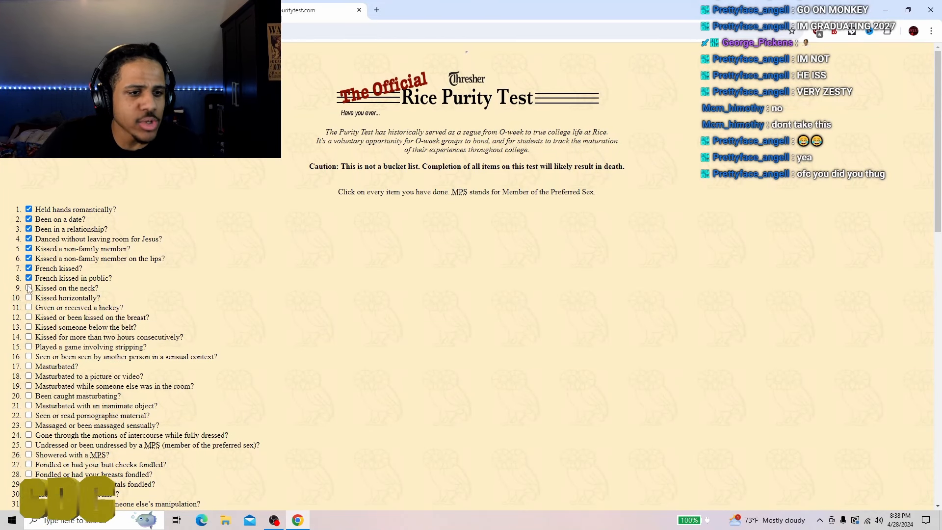
click(29, 297)
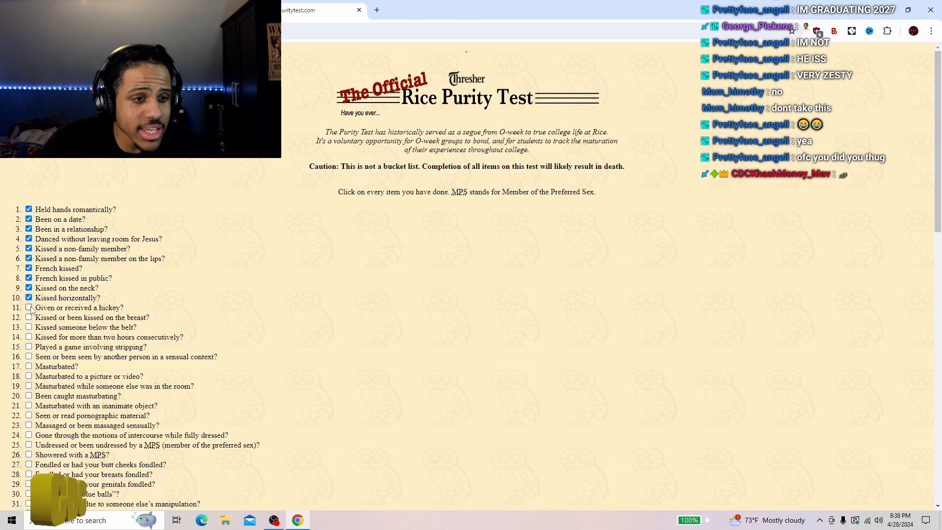
Step: Tick items 11 (hickey), 12, 13 and 15 (stripping game), leaving item 14 unticked
click(28, 307)
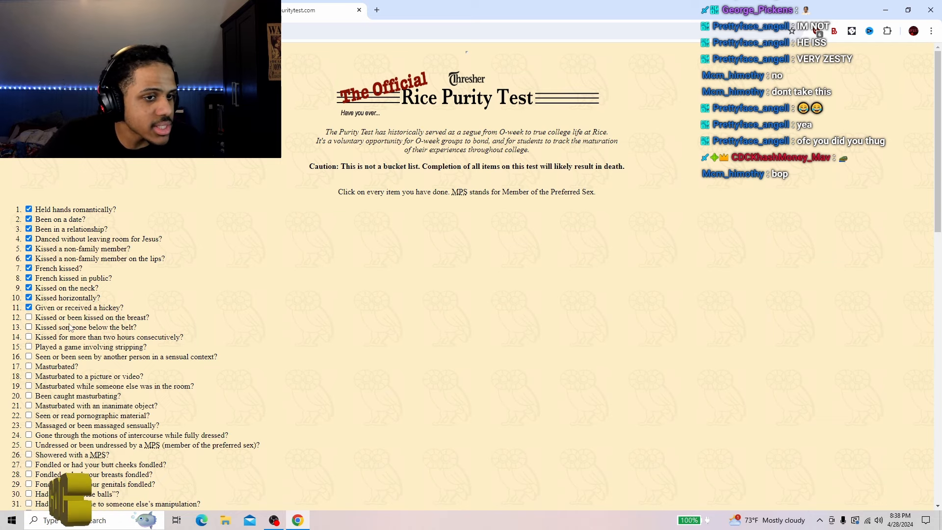
click(28, 316)
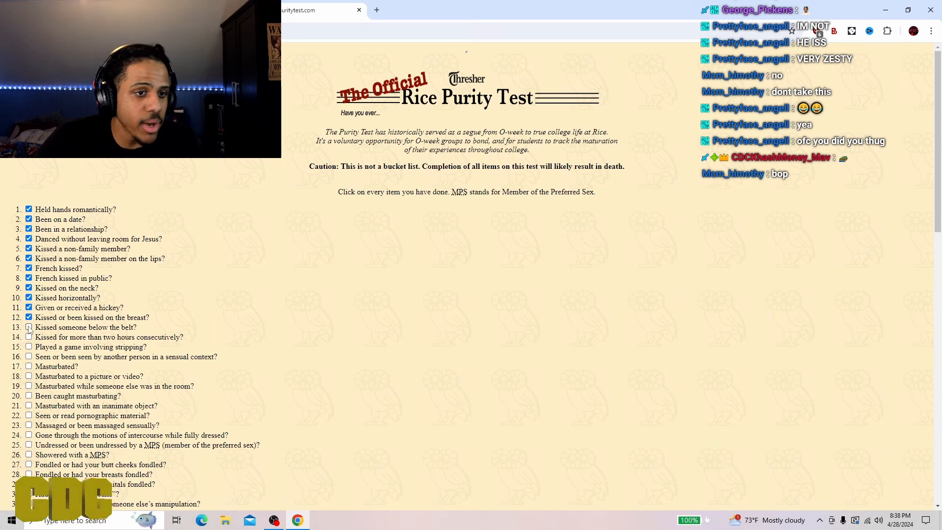
click(28, 326)
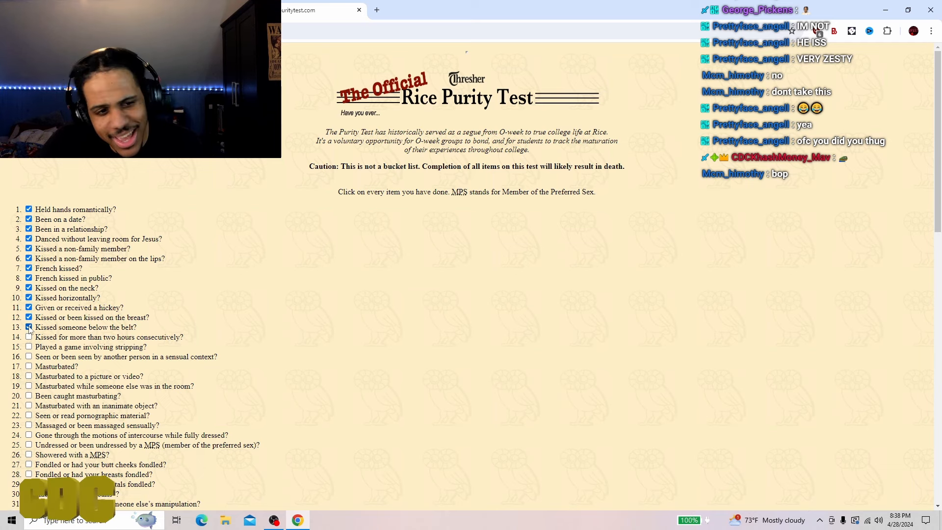
click(29, 326)
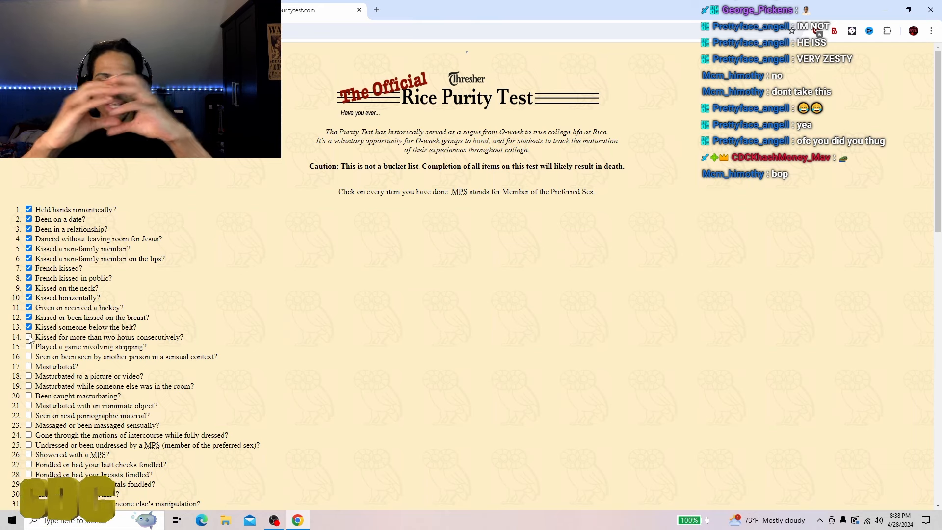
click(29, 337)
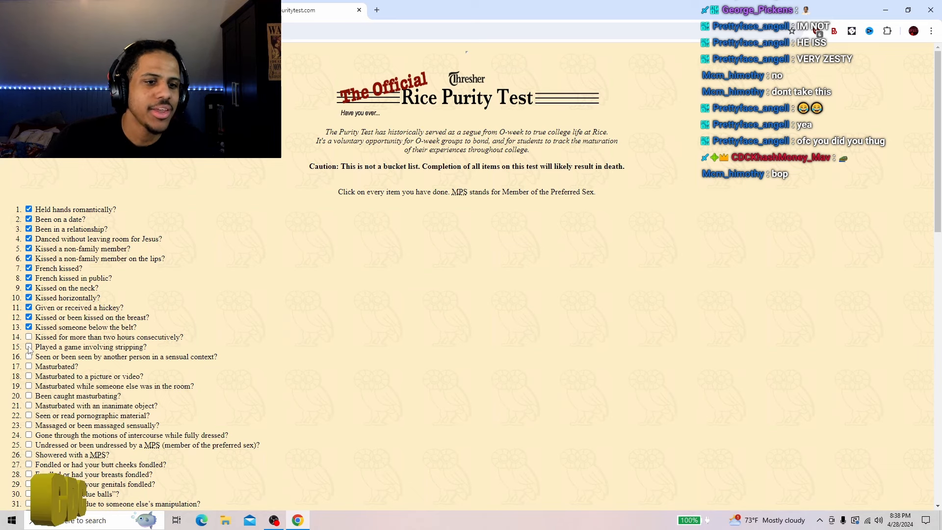
click(28, 347)
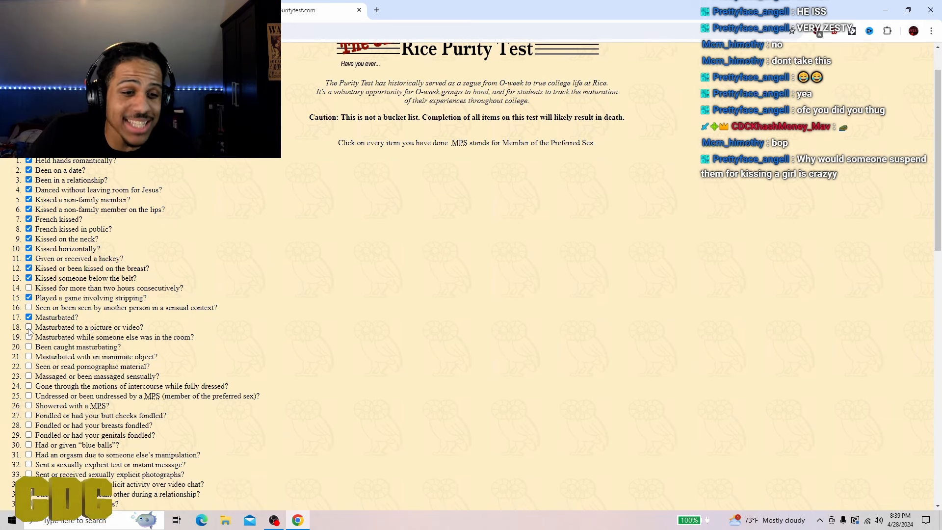
Step: Tick item 18 and item 23 about sensual massage
click(28, 327)
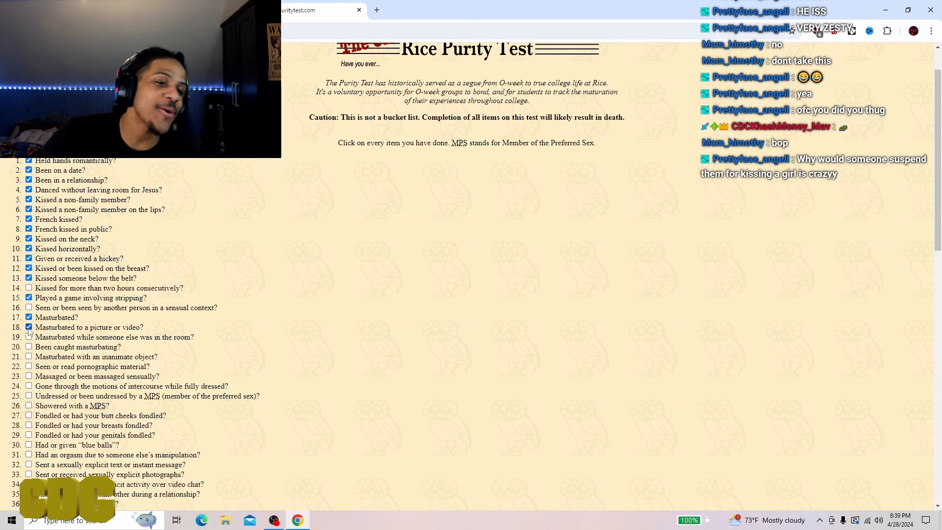
click(29, 327)
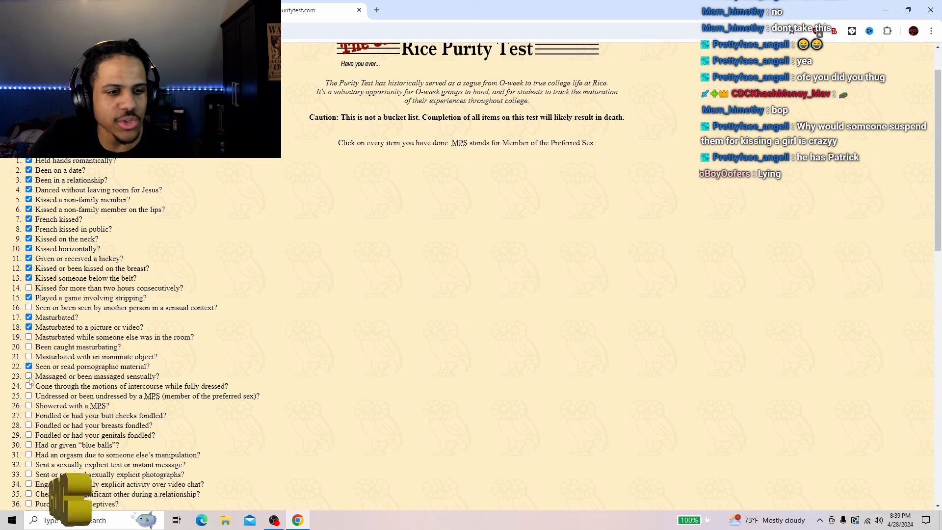
click(29, 376)
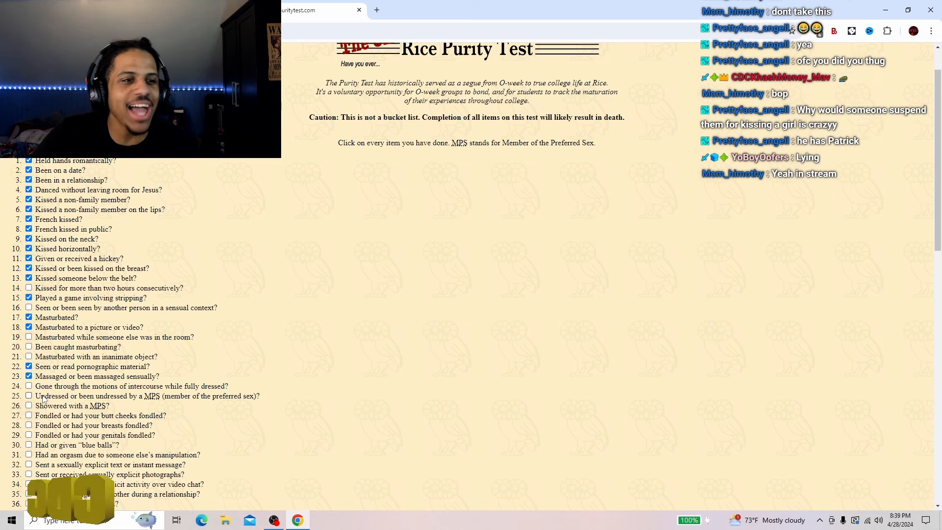
click(28, 385)
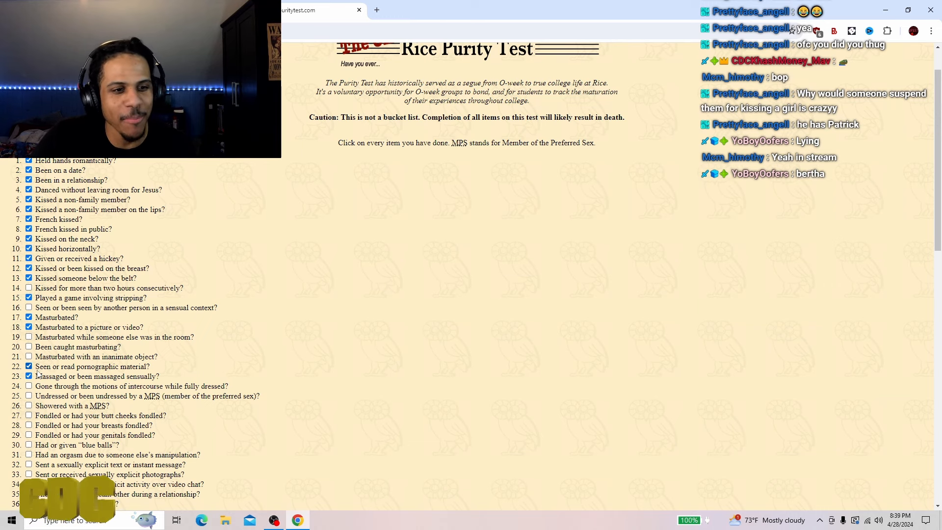
click(28, 377)
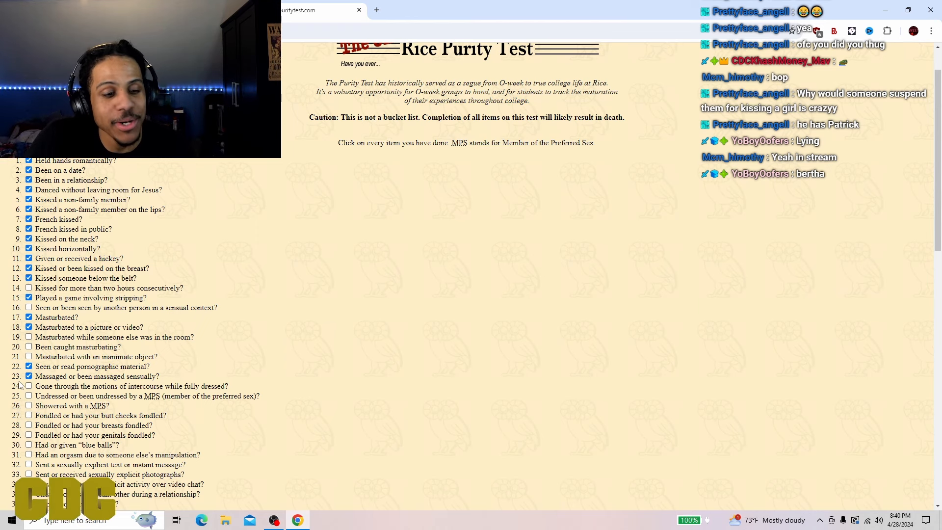
Step: Tick item 24 and item 25, undressed by an MPS
scroll(down, 3)
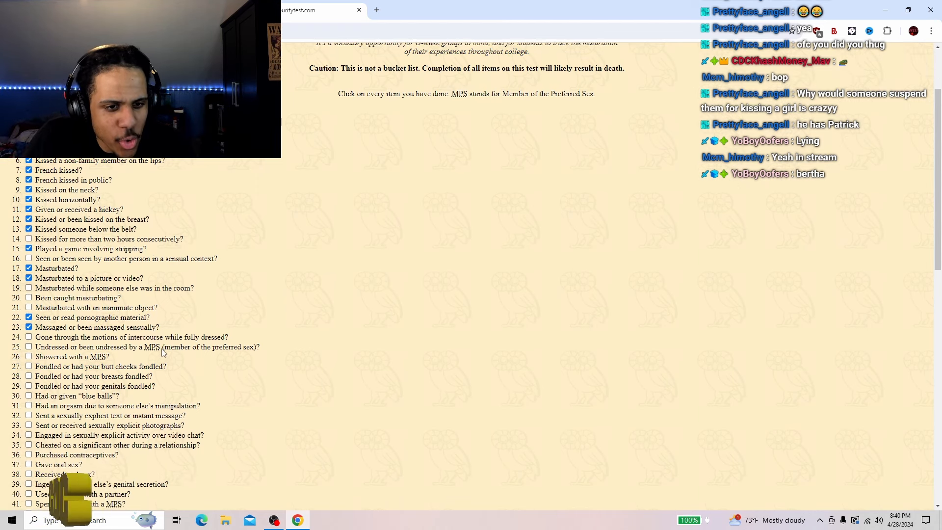
scroll(up, 3)
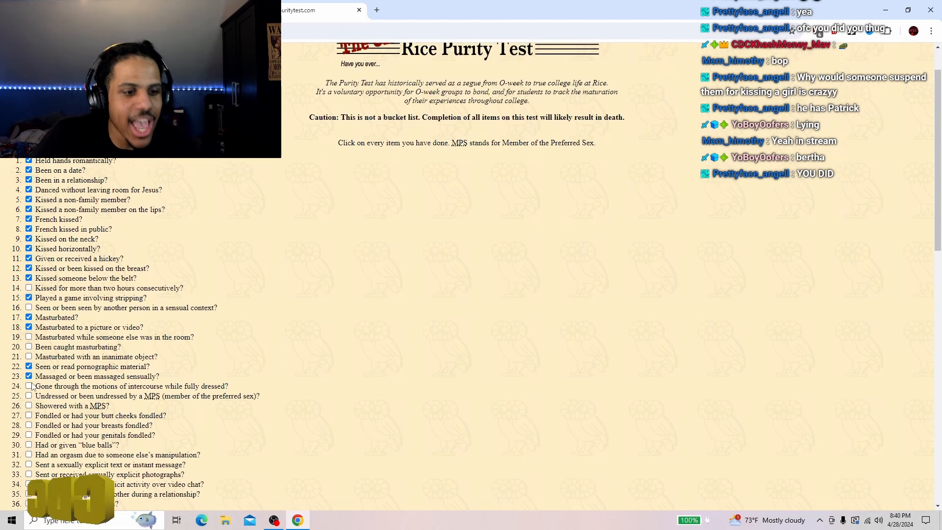
click(28, 386)
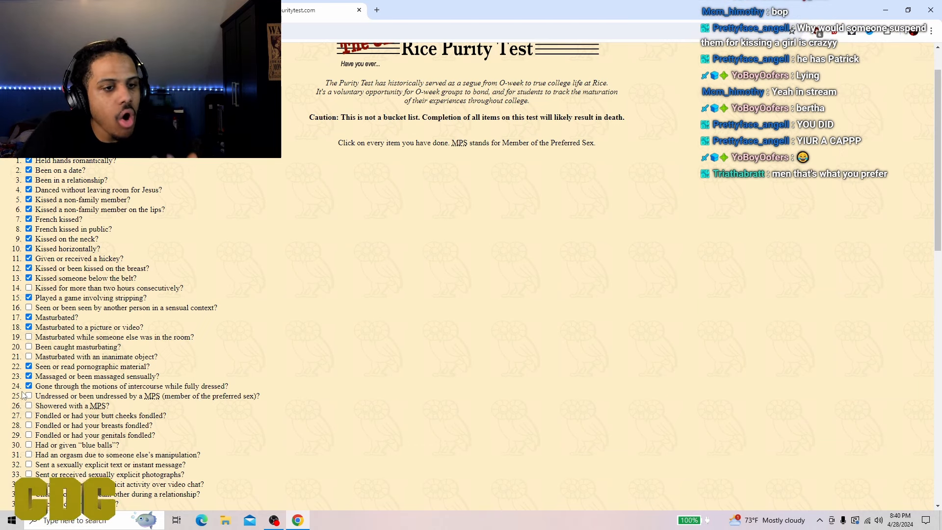
click(29, 396)
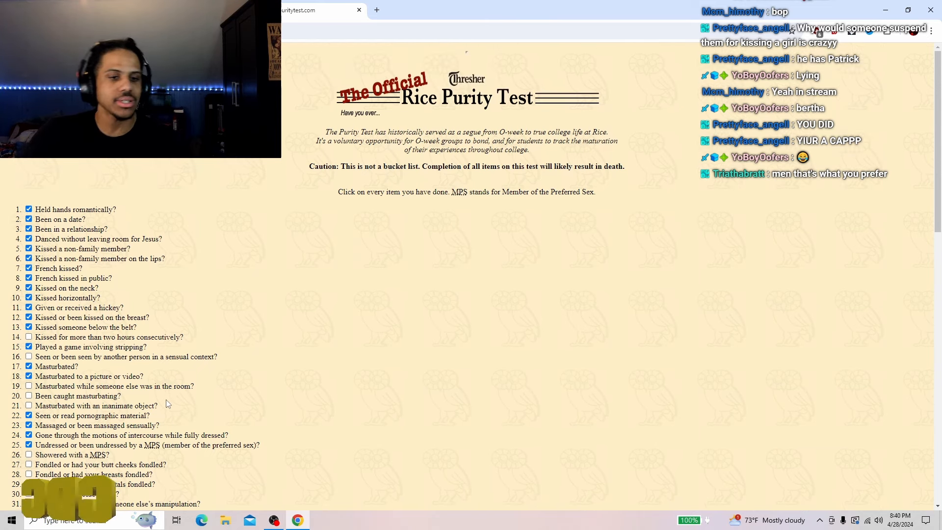
Step: Tick items 26–29 (showered with an MPS onward), toggling item 30 back off
scroll(down, 3)
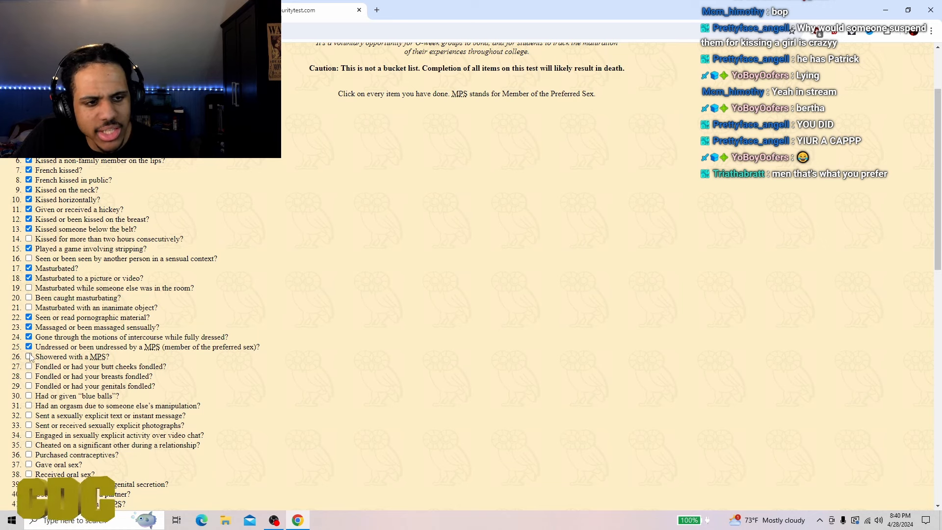
click(29, 356)
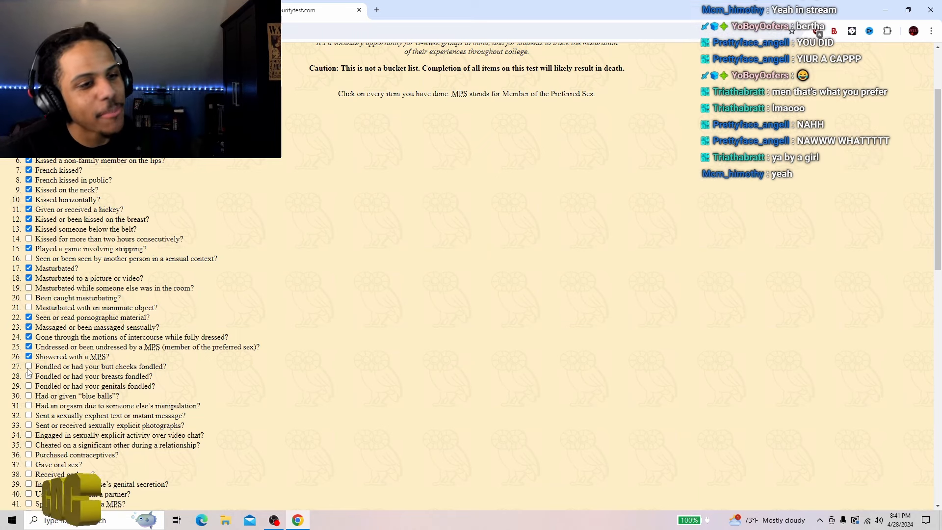
click(28, 366)
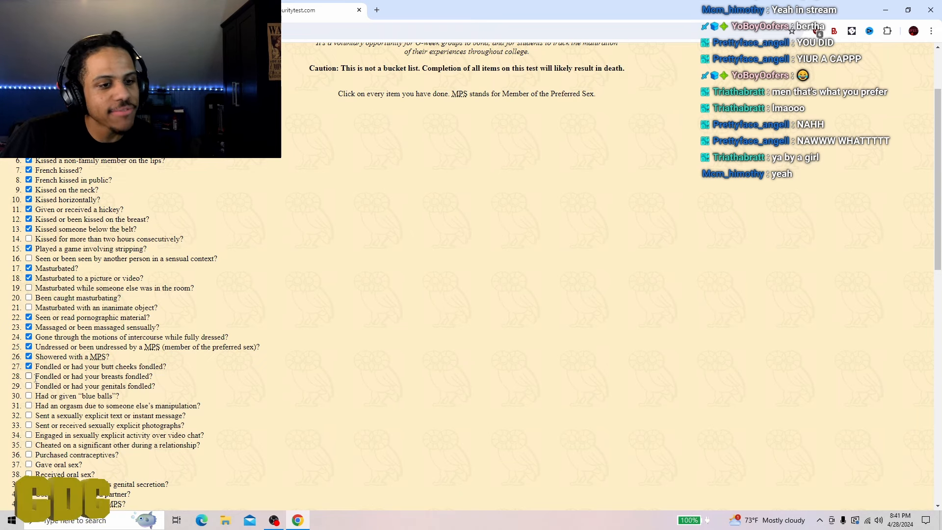
click(29, 376)
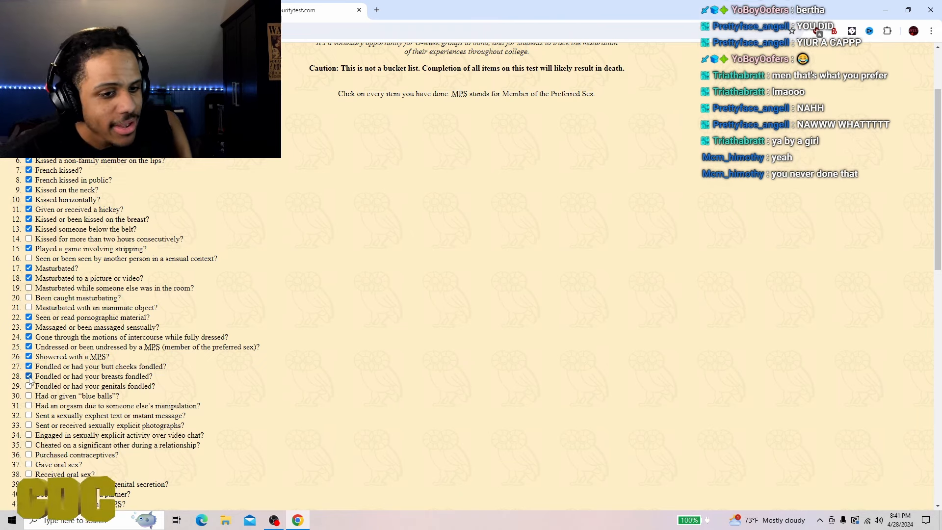
click(27, 385)
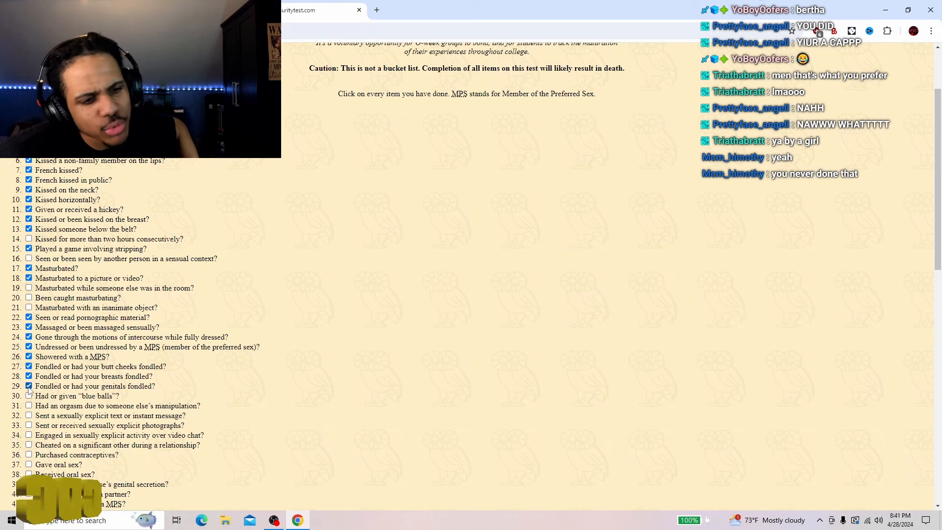
click(29, 385)
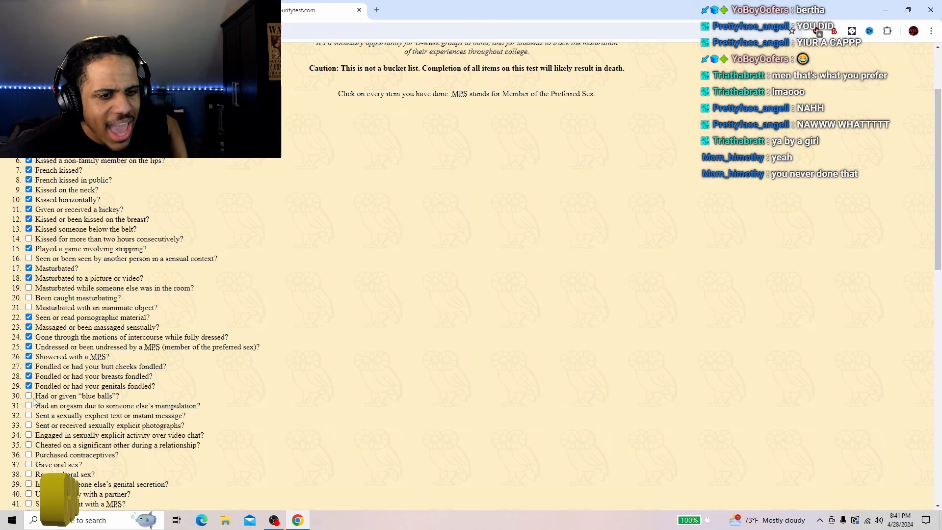
click(27, 395)
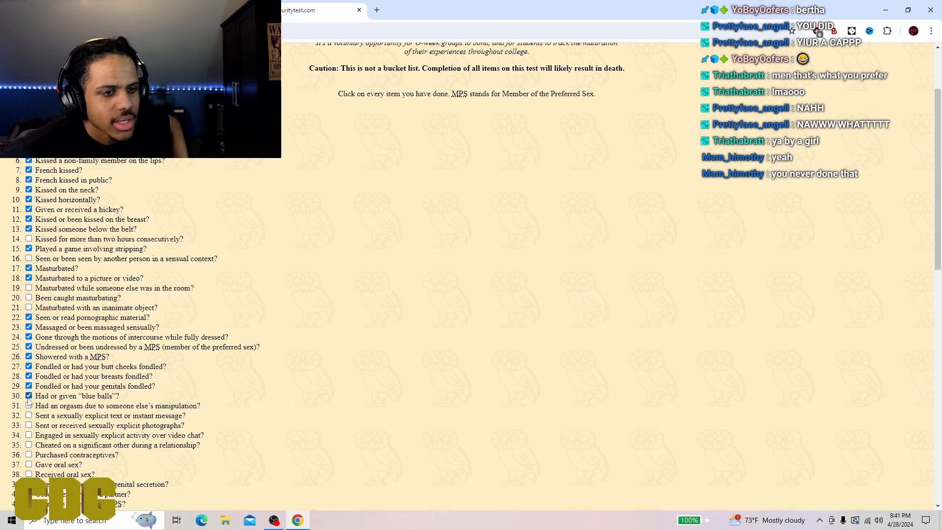
Step: Tick items 32 and 33 (explicit text, explicit photographs), plus items 37 and 38
scroll(down, 3)
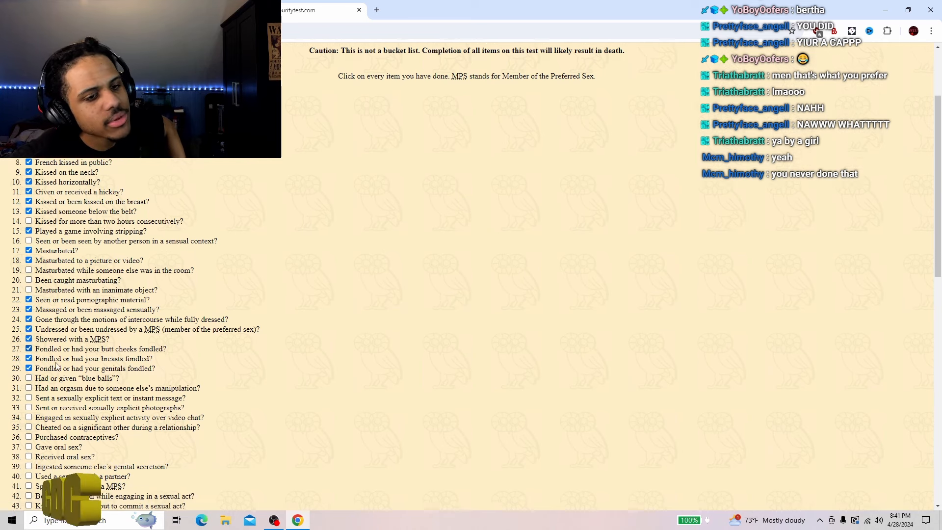
scroll(down, 3)
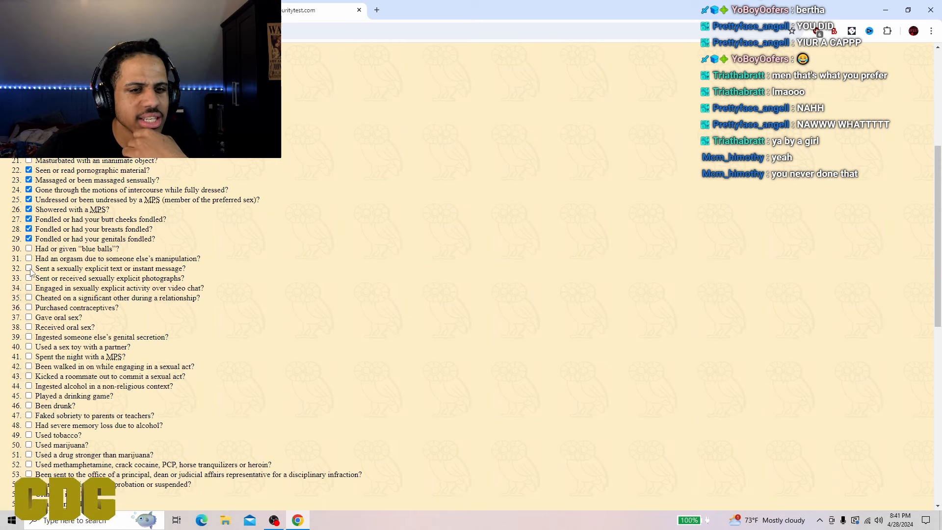
click(29, 268)
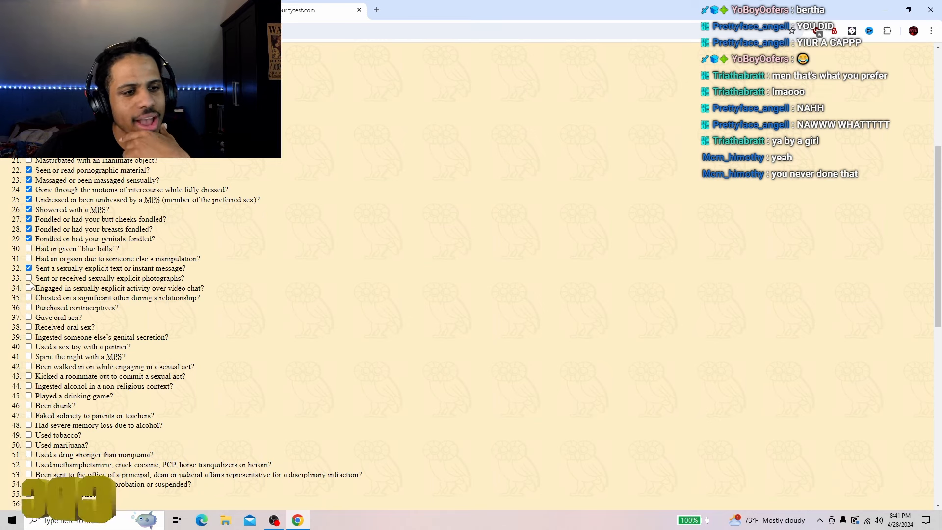
click(29, 277)
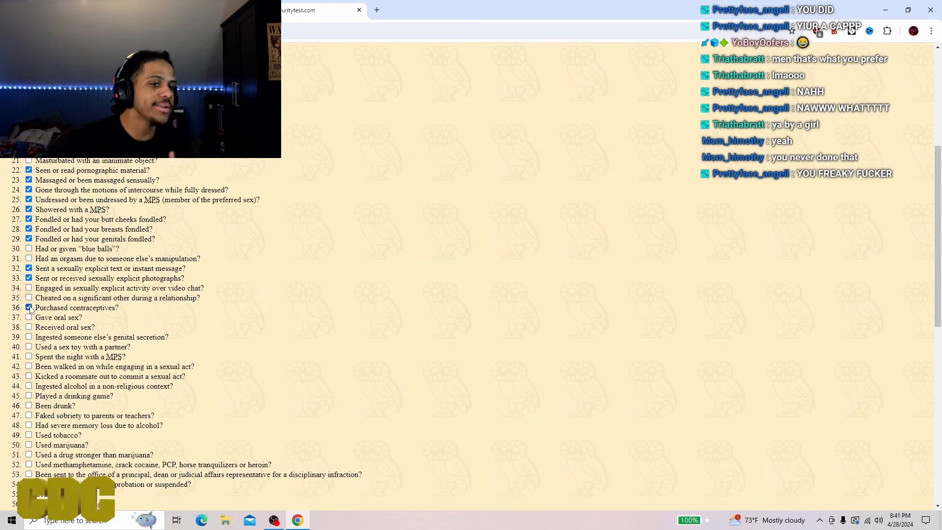
click(29, 318)
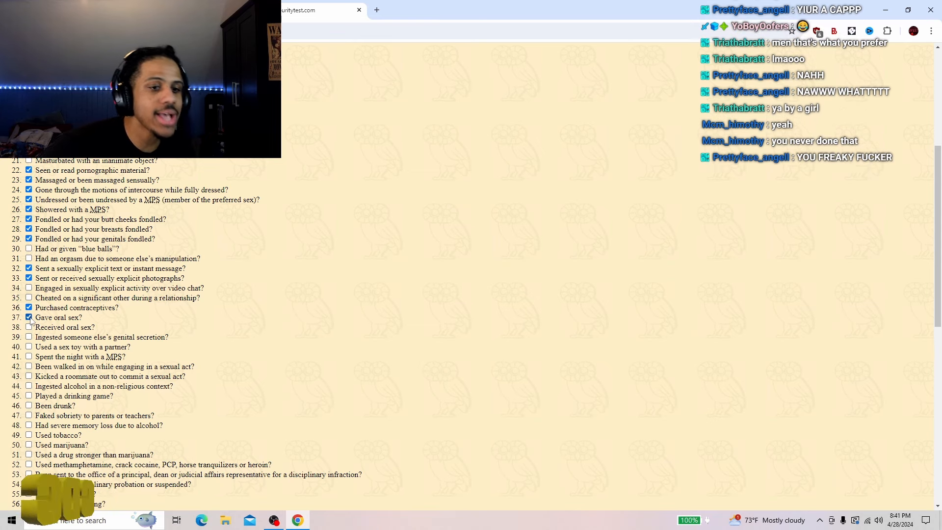
click(29, 326)
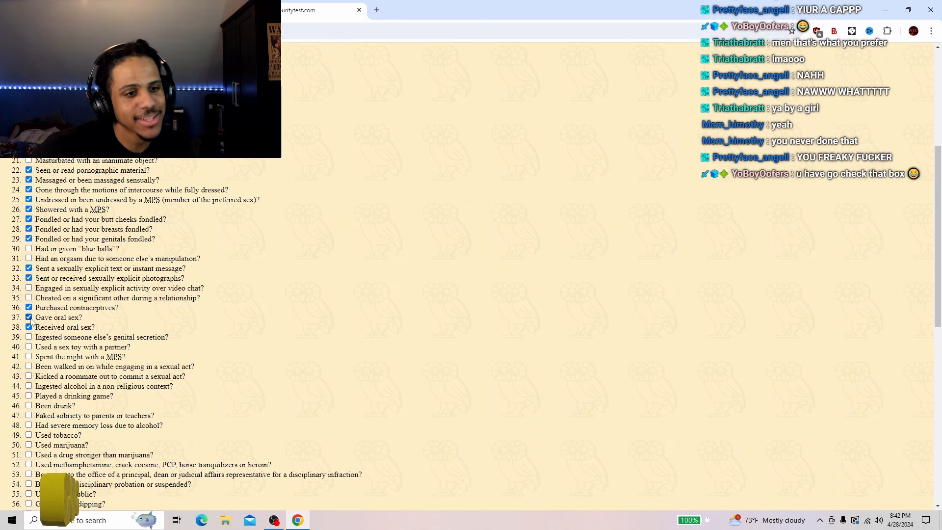
Step: Tick items 39, 41 (spent the night with an MPS), 42 and 43
scroll(down, 3)
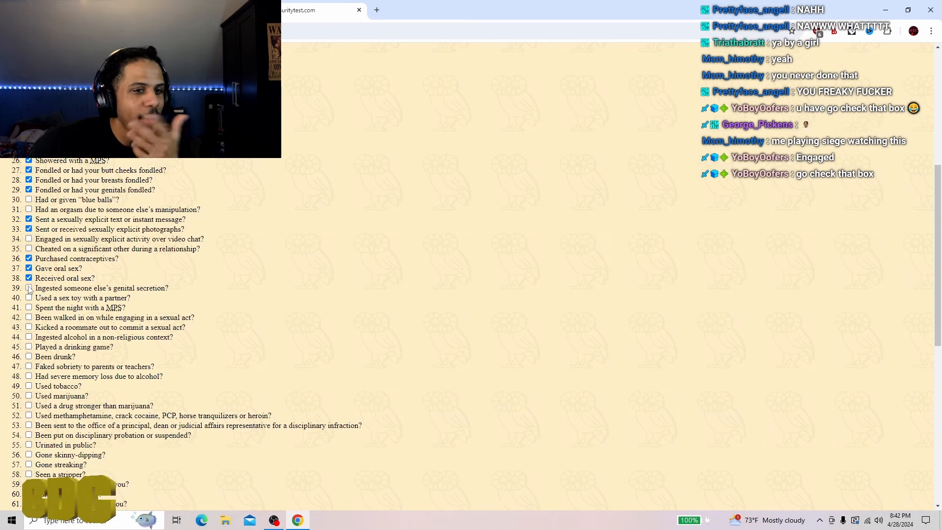
click(29, 288)
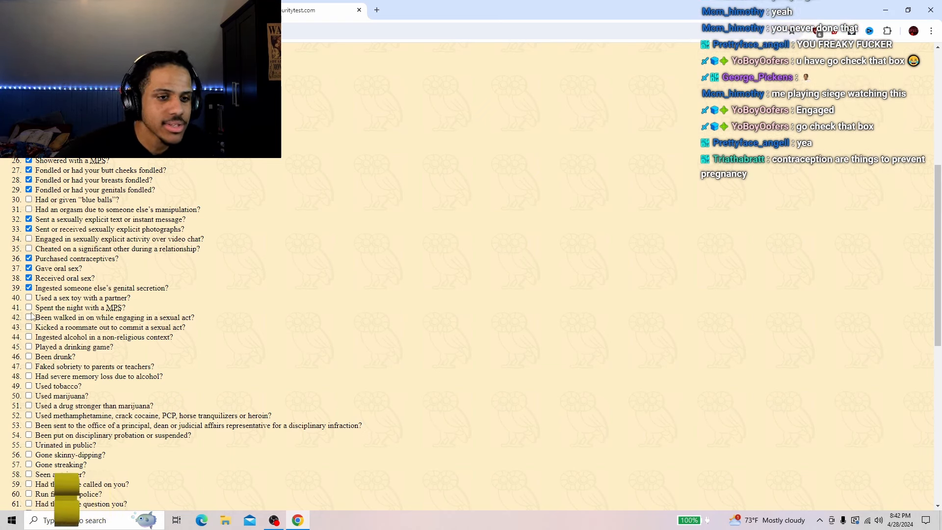
click(28, 307)
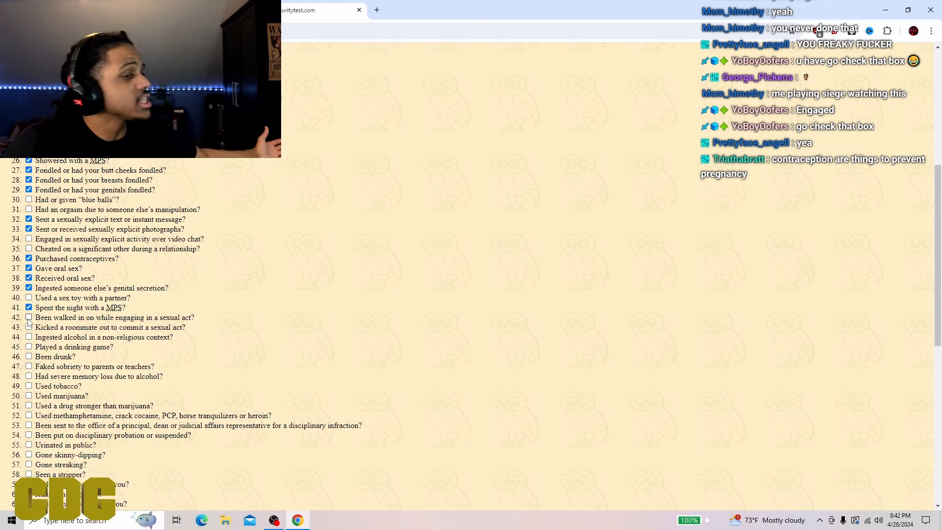
click(28, 317)
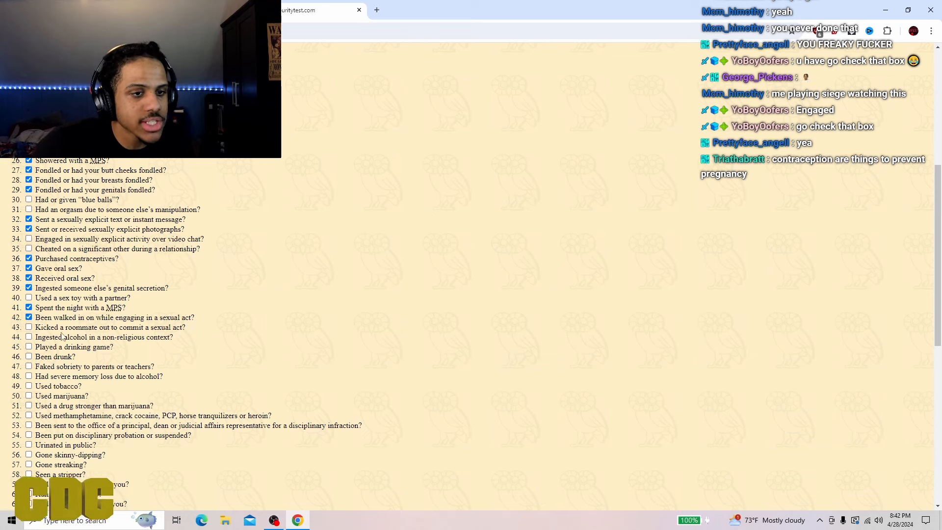
click(28, 326)
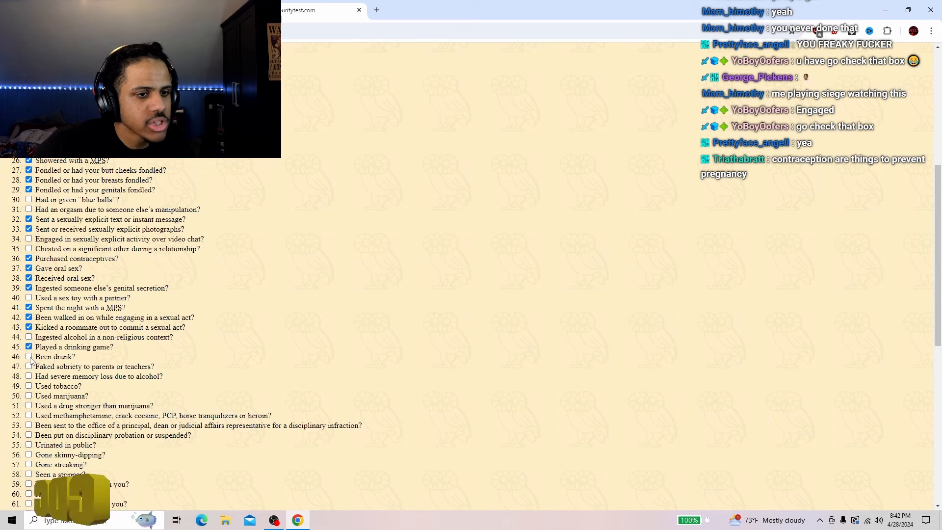
Step: Tick item 46 (Been drunk), 50 (Used marijuana) and 53 (sent to the principal)
click(28, 356)
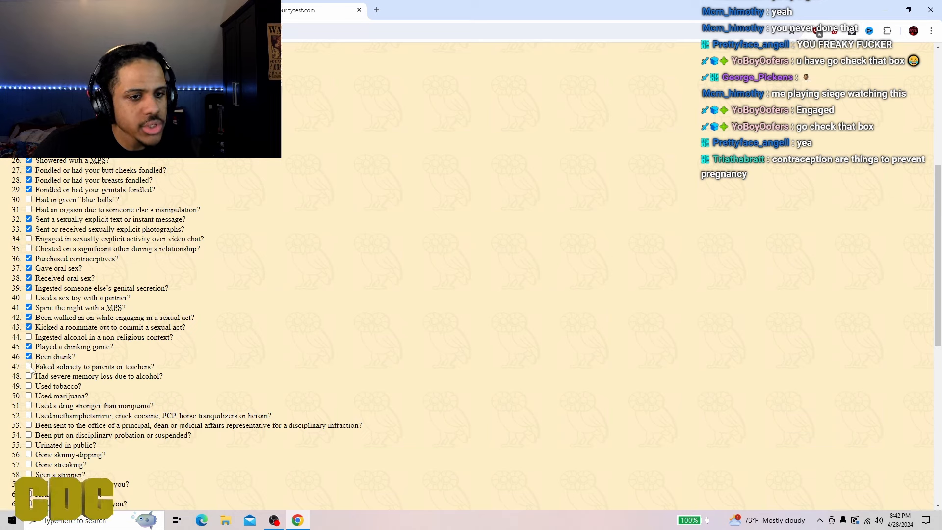
click(28, 366)
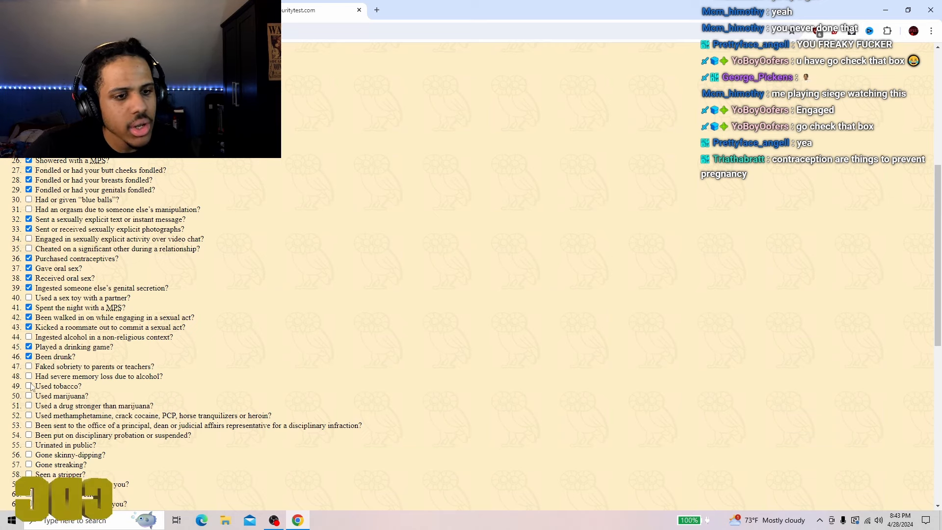
click(28, 395)
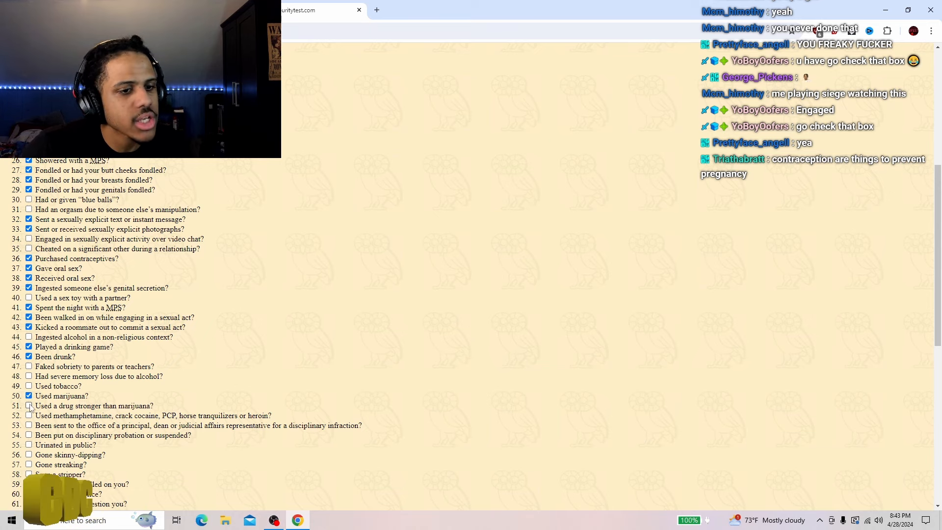
scroll(down, 3)
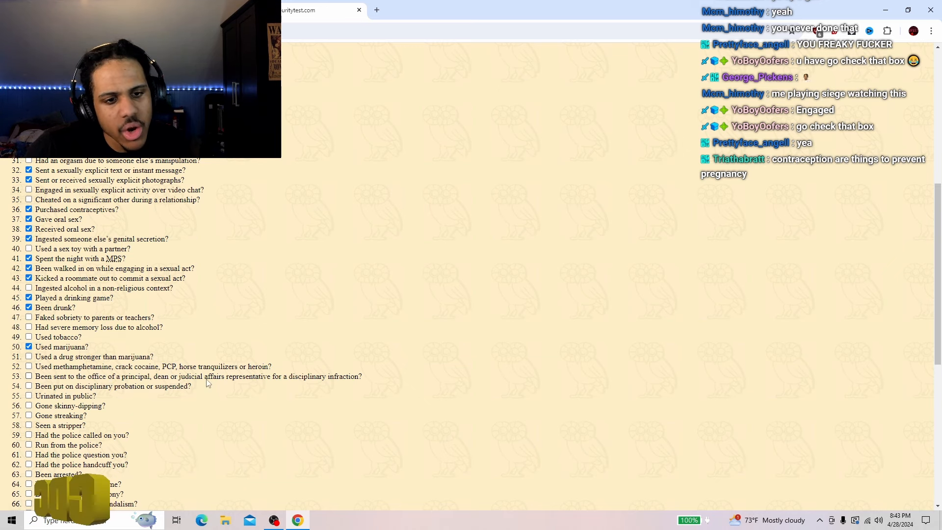
click(28, 376)
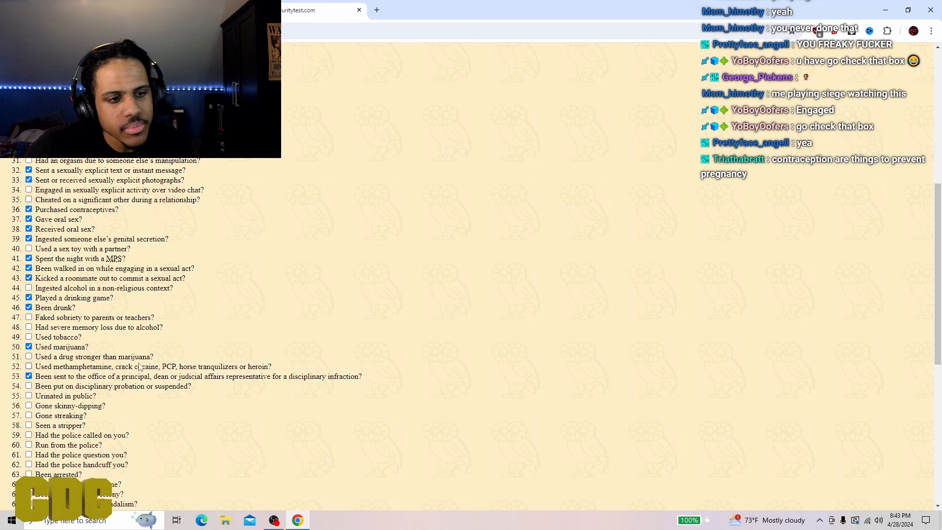
Step: Tick items 54 (disciplinary probation), 66 (vandalism) and 67 (sexual intercourse)
scroll(down, 3)
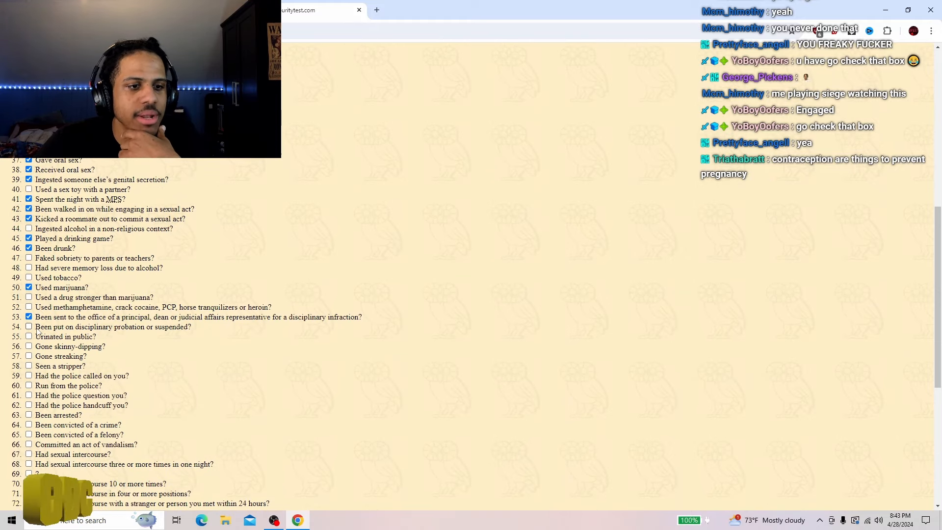
click(29, 326)
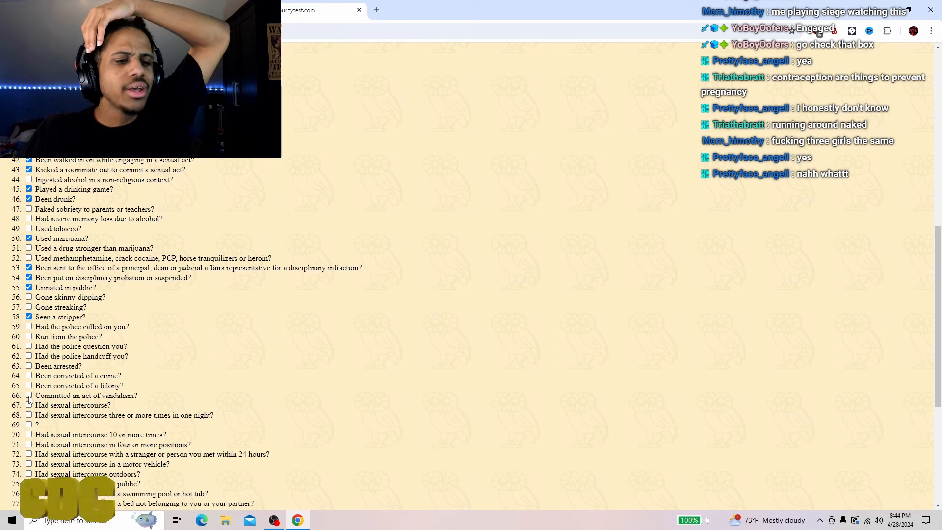
click(28, 395)
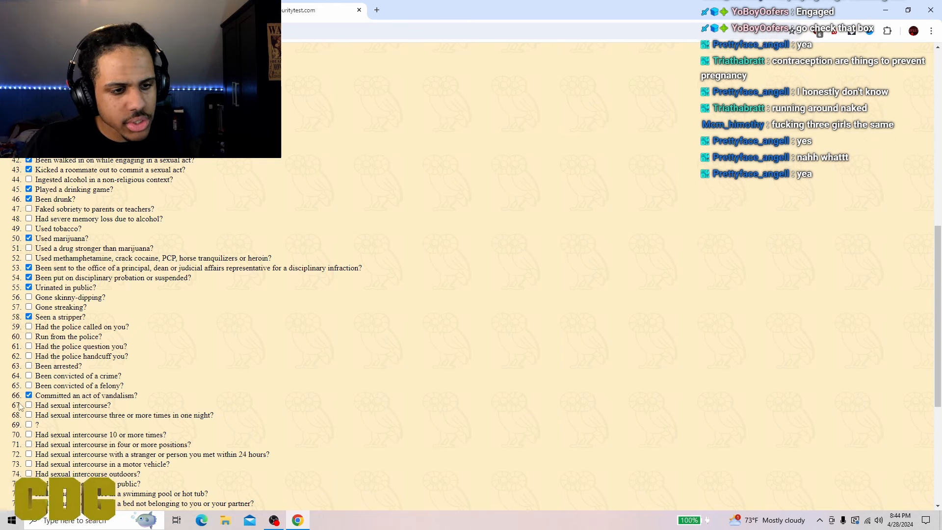
click(28, 405)
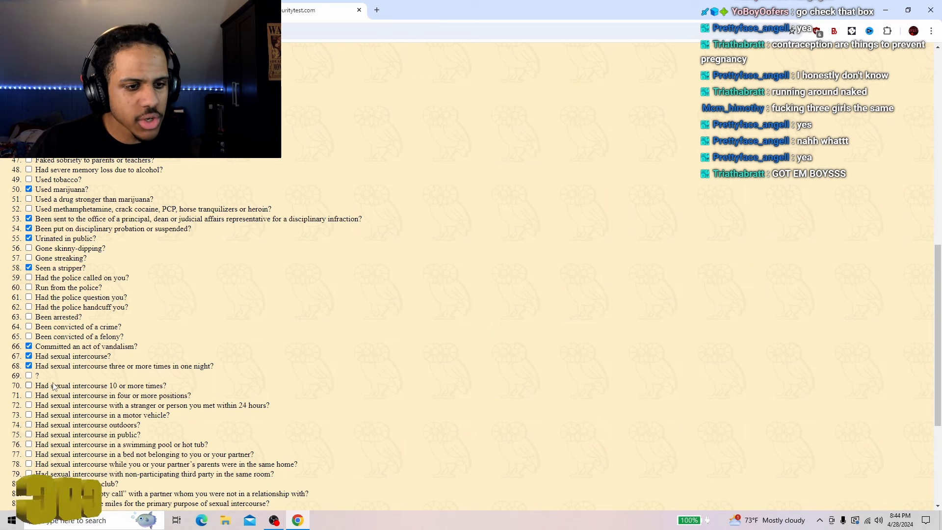
Step: Tick items 70, 71, 74, 75, 77 and 78: ten-plus times, positions, outdoors, public, beds
click(28, 385)
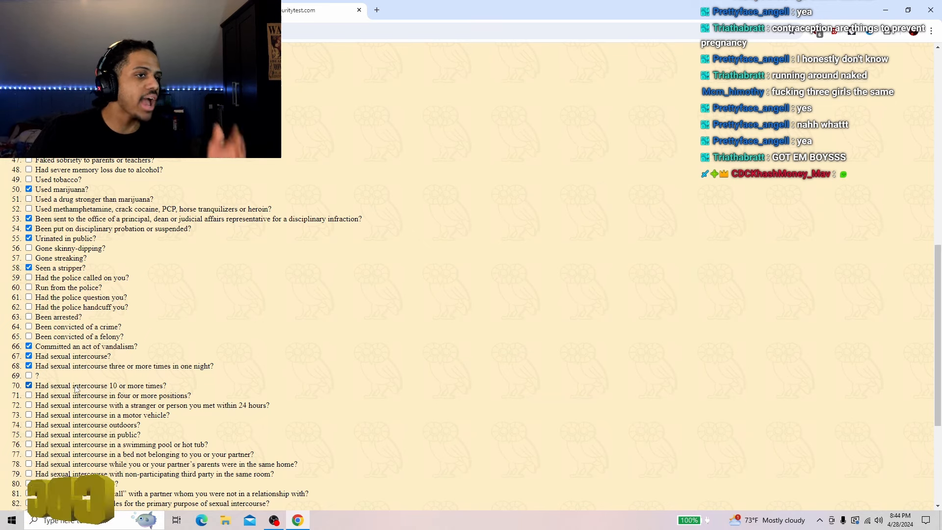
click(29, 385)
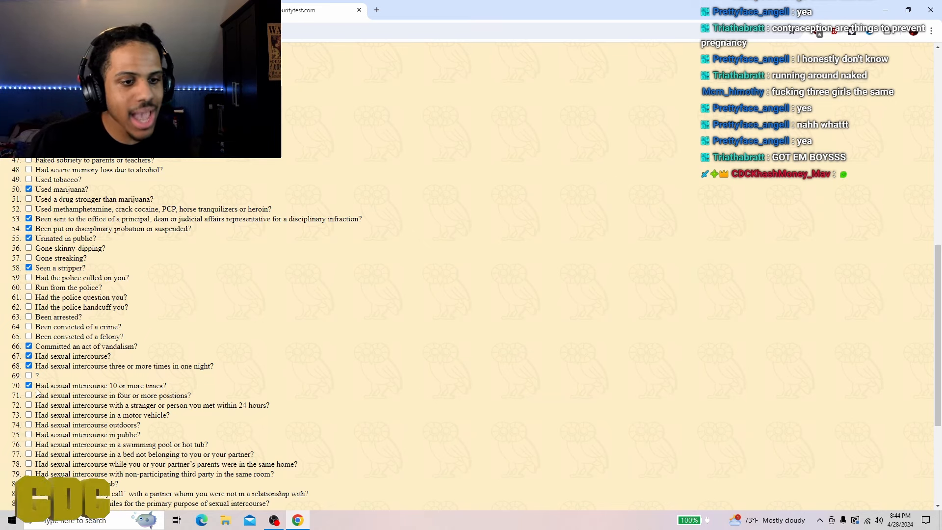
click(29, 396)
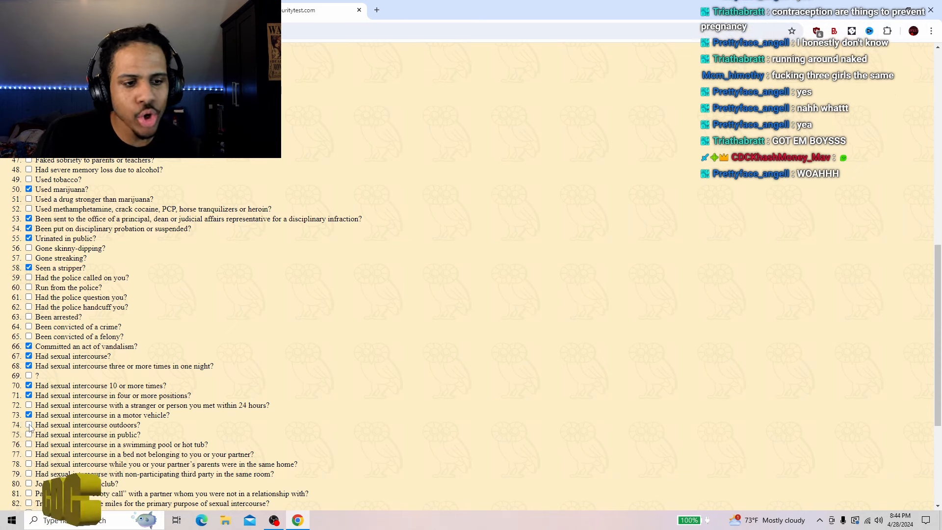
click(28, 425)
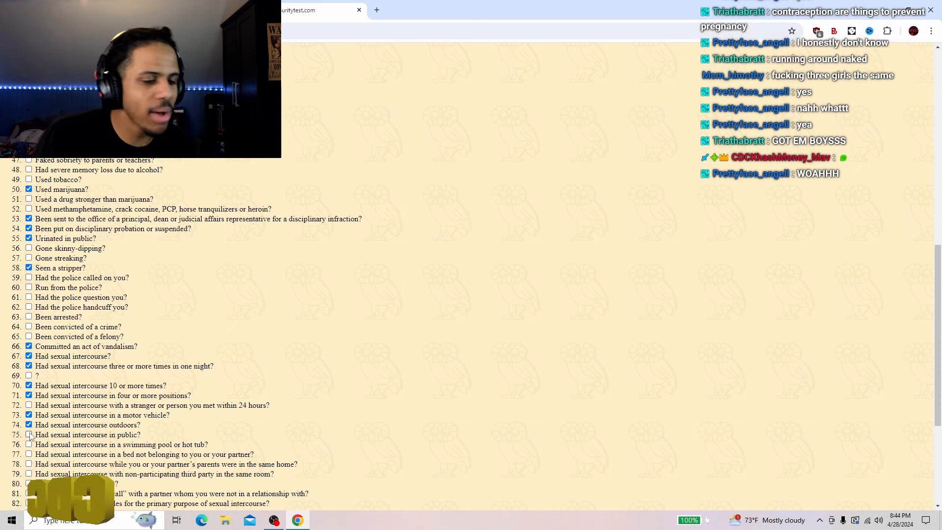
click(28, 434)
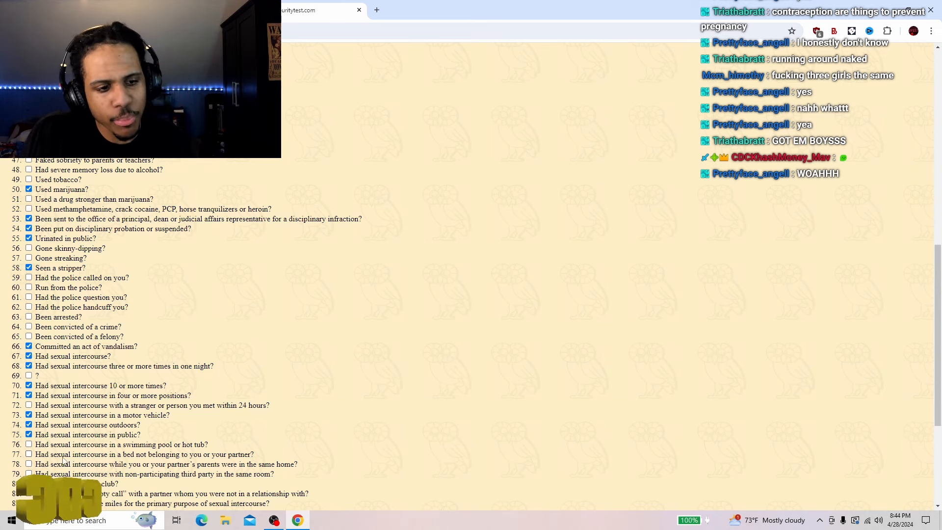
click(28, 464)
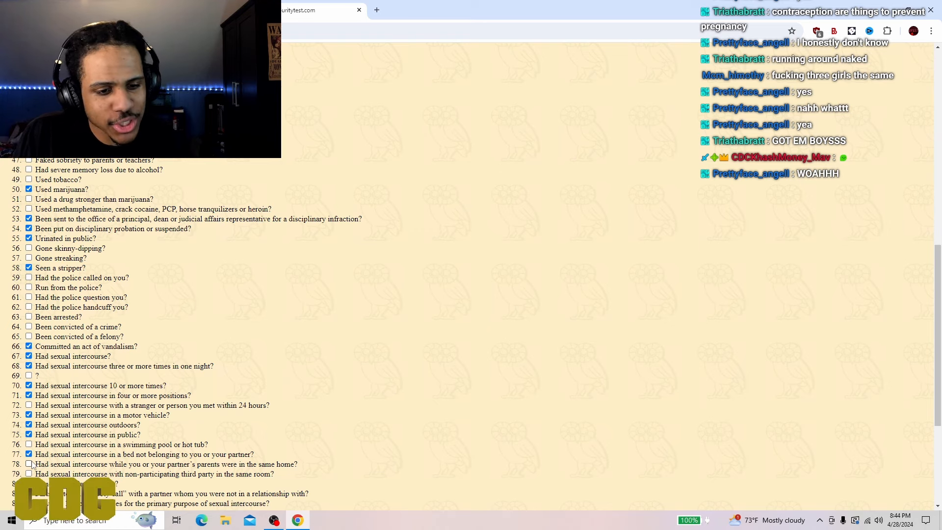
click(29, 463)
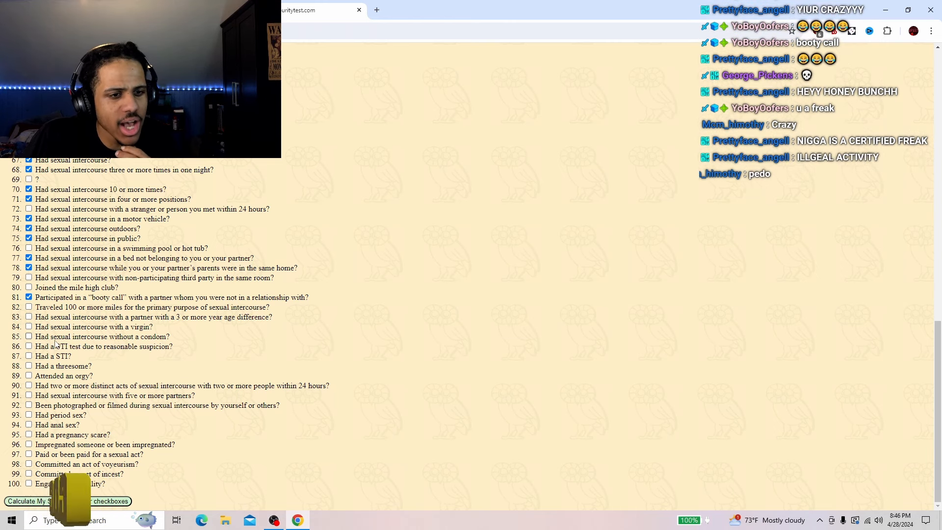
Step: Tick items 85 (without a condom), 86 (STI test), 92 (photographed or filmed) and 93
click(28, 336)
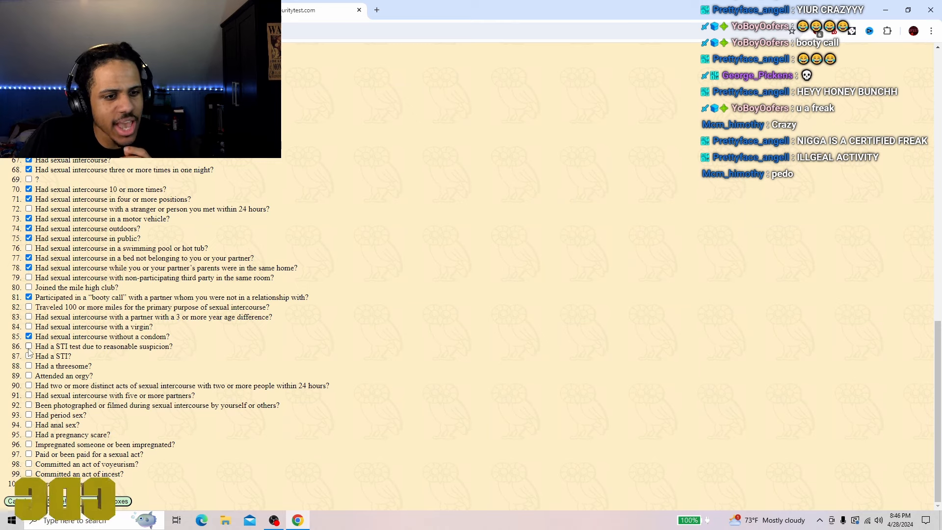
click(29, 347)
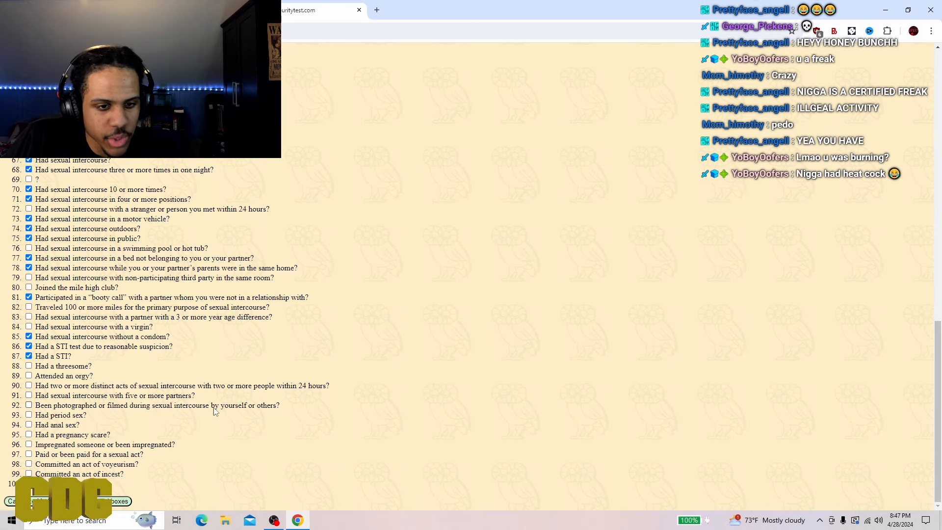
click(28, 404)
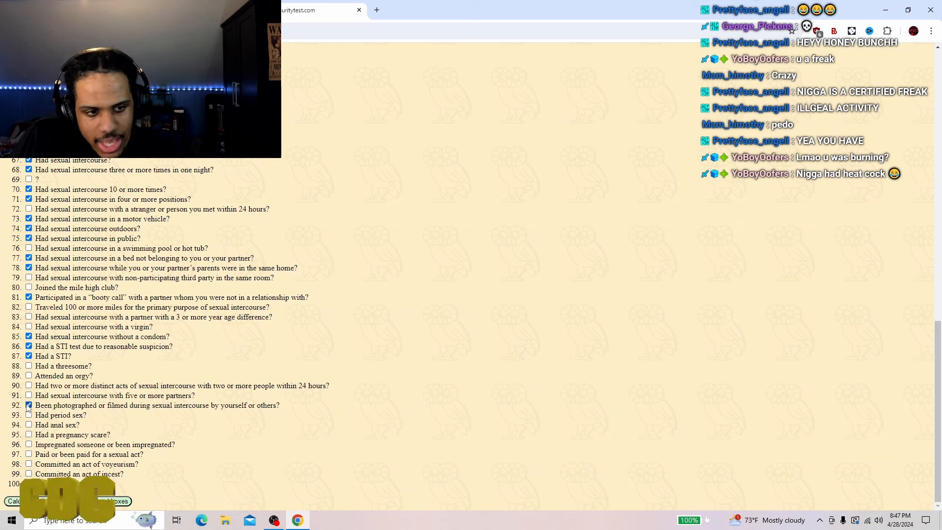
click(28, 405)
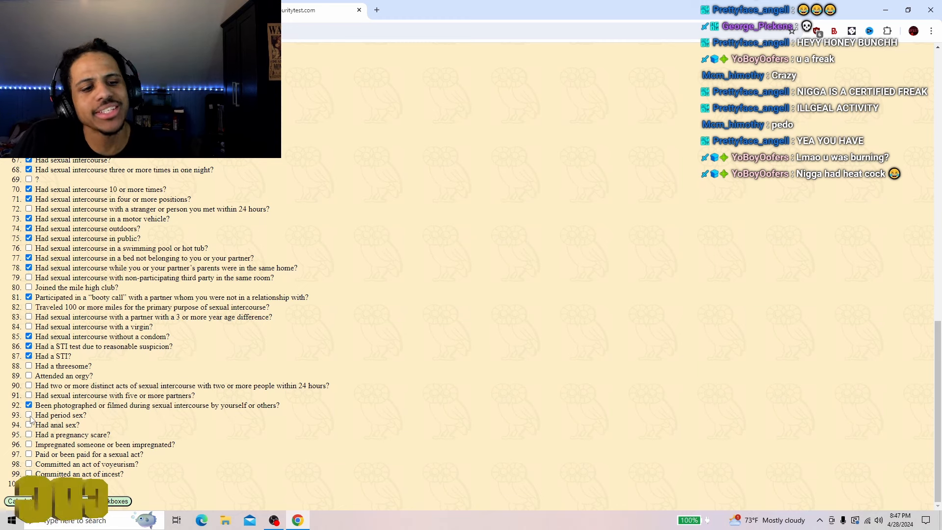
click(28, 415)
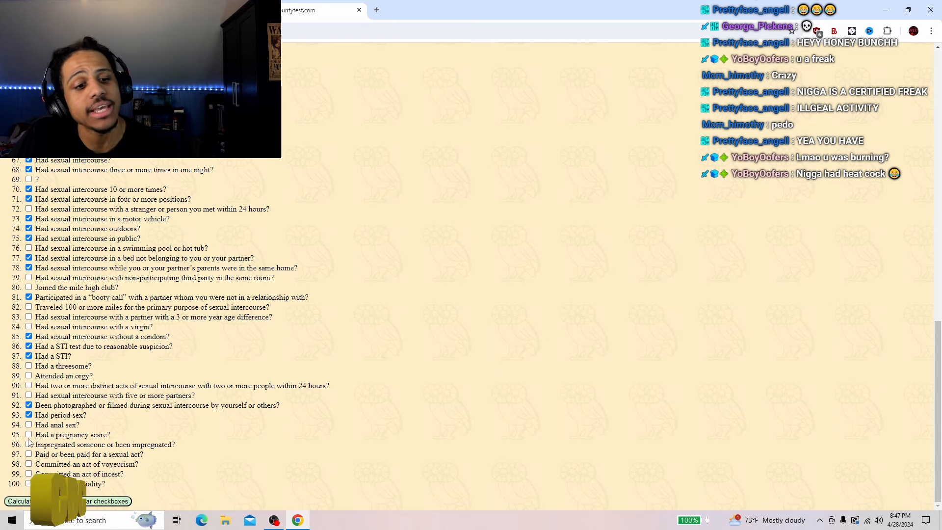